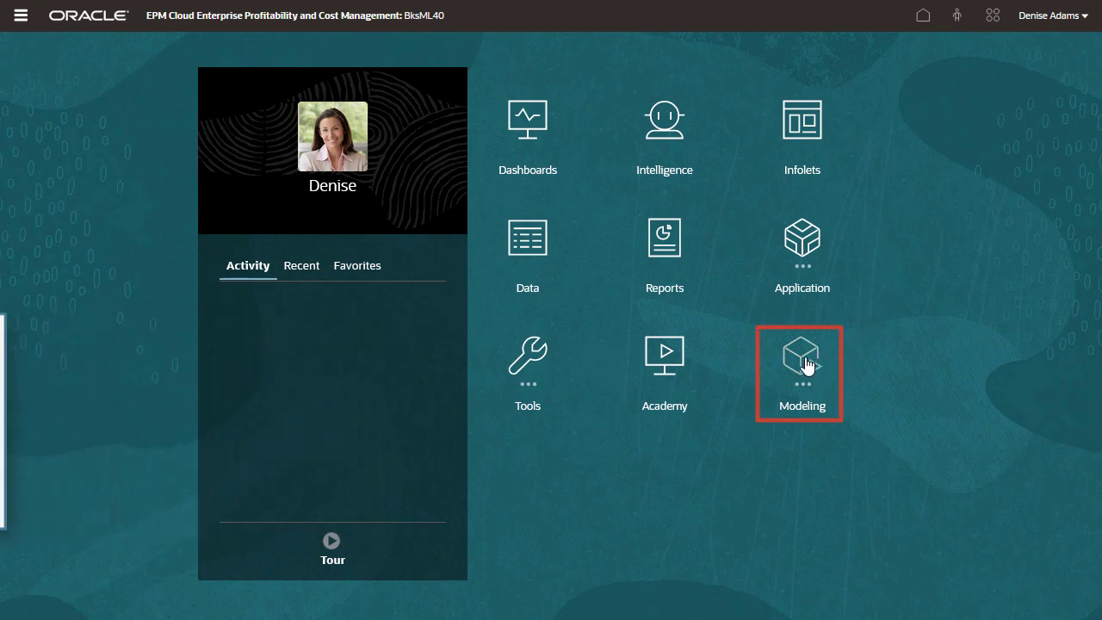
Go from the home page to Model Validation for the 10 Actuals Allocation Process model.
left_click(803, 362)
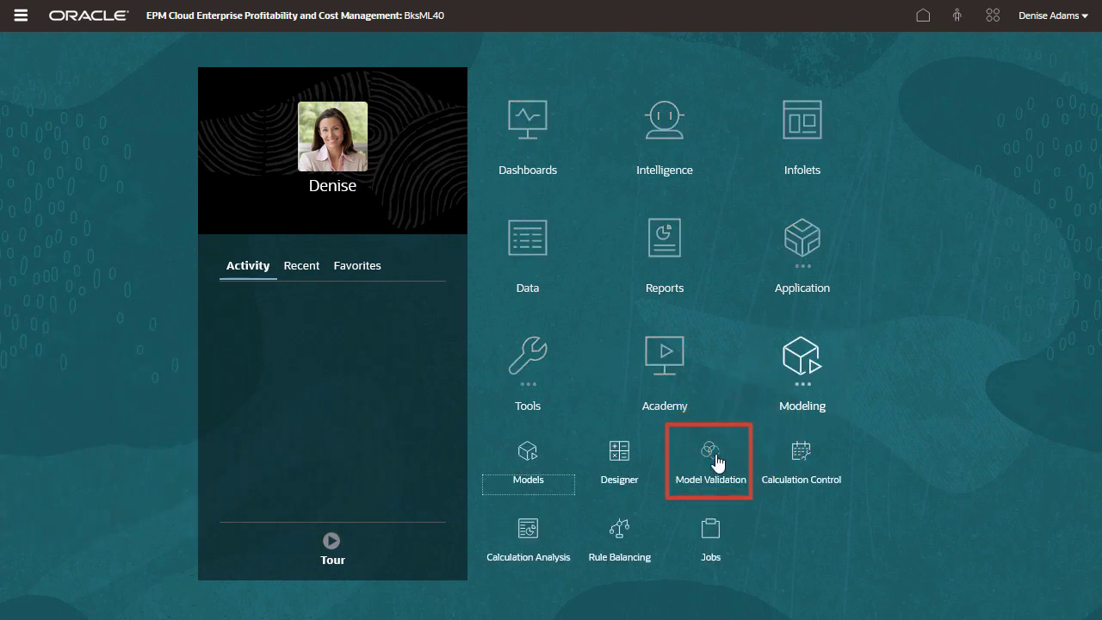
left_click(709, 451)
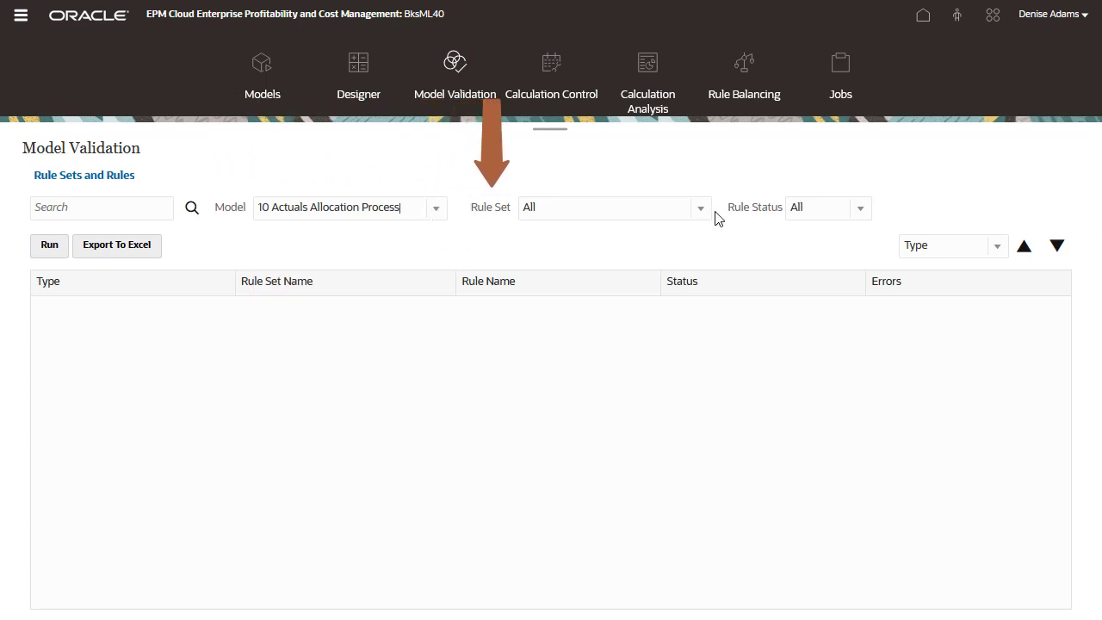
Run validation with Rule Set and Rule Status at All, surfacing three Other Expenses Reassignment errors.
left_click(699, 207)
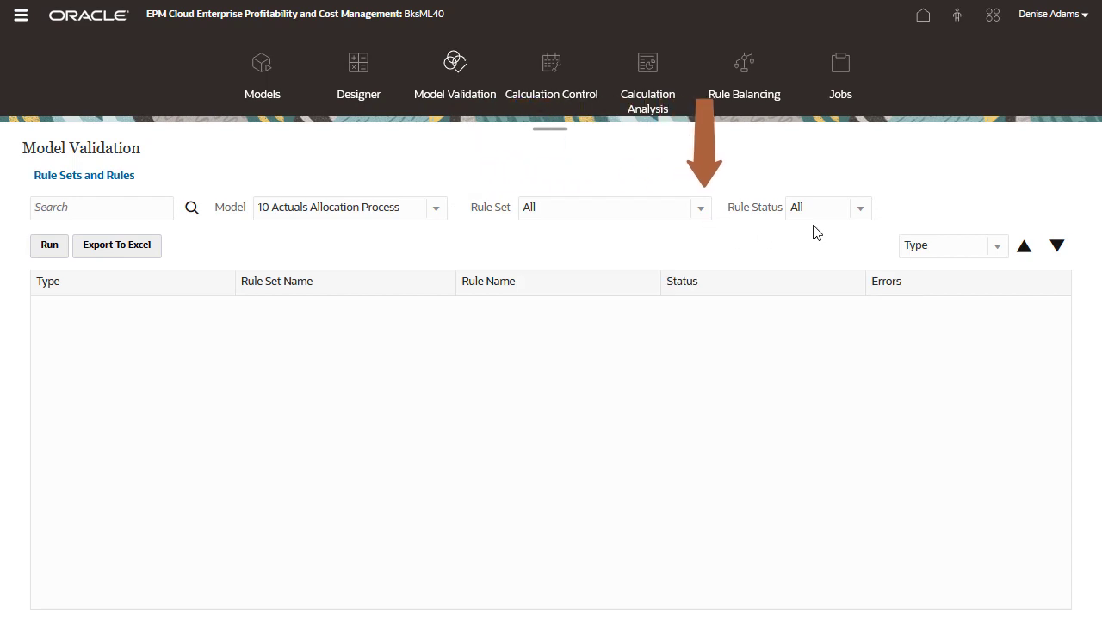
left_click(859, 207)
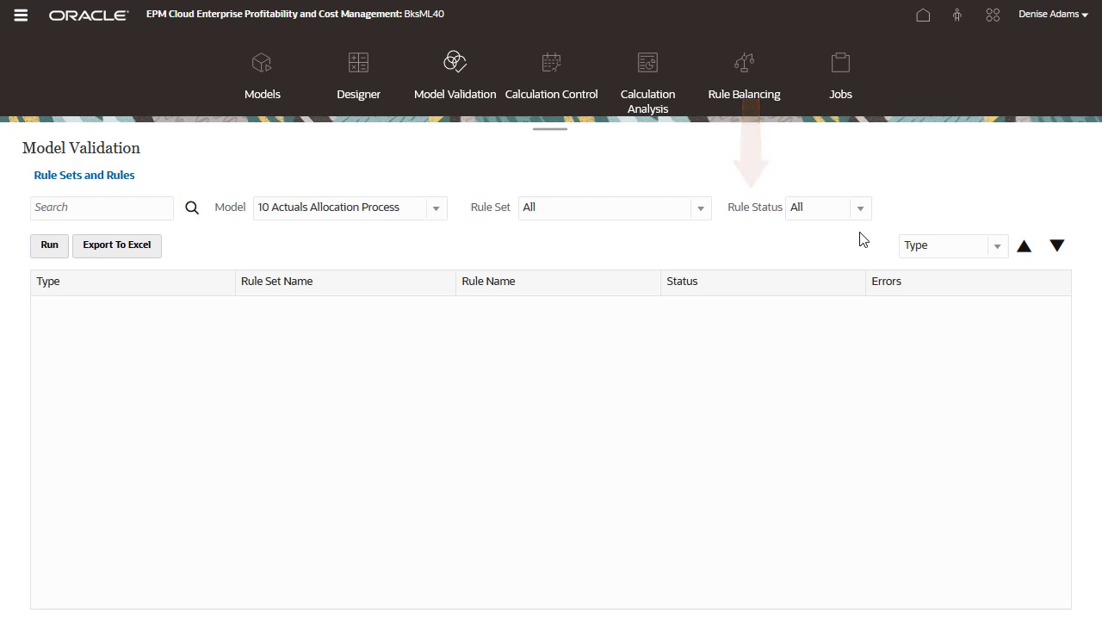
left_click(48, 244)
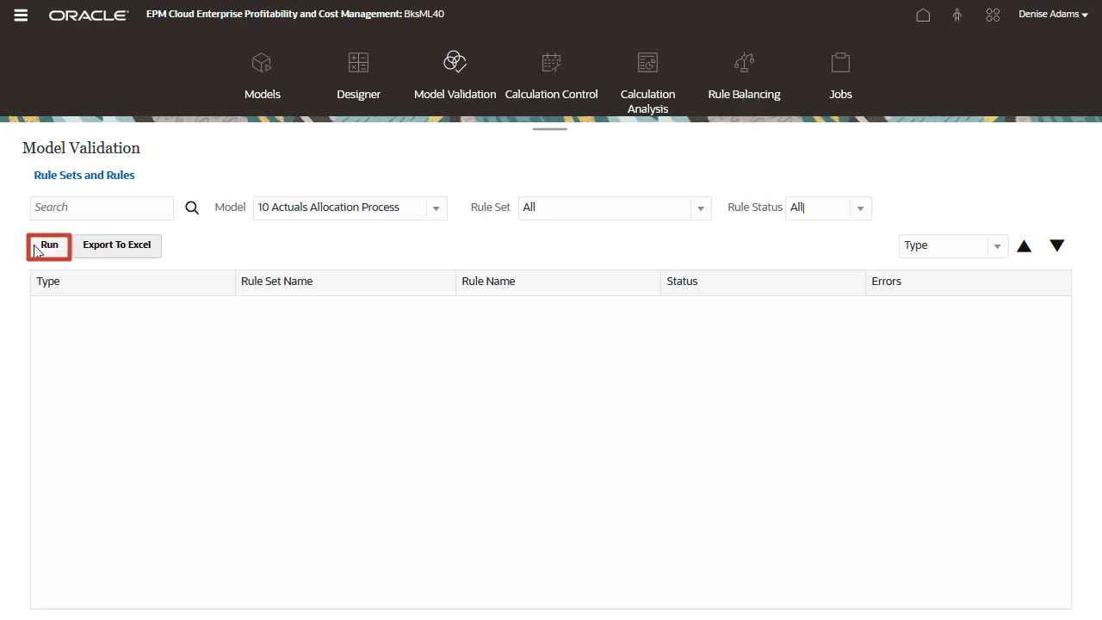
left_click(48, 244)
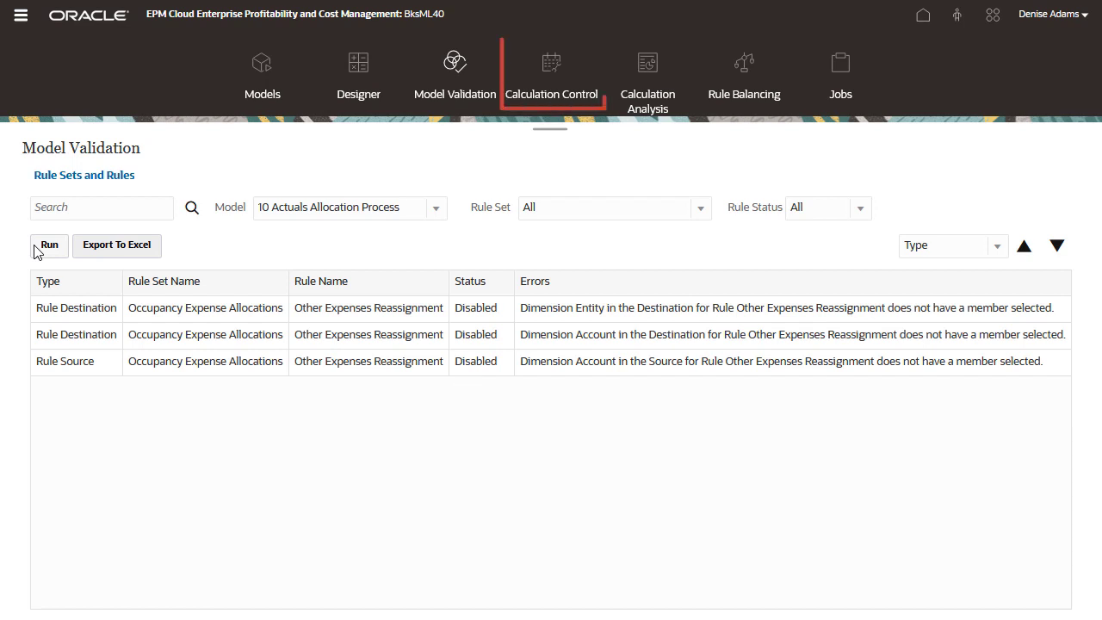
mouse_move(551, 72)
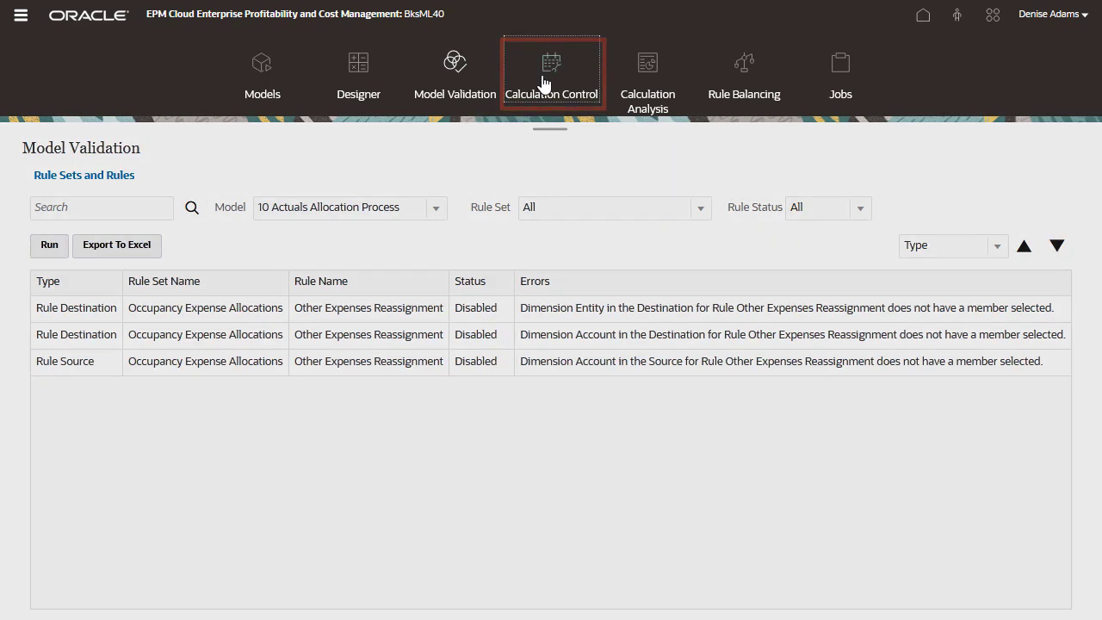
Show Calculation Control with FY21 Actual Working Draft periods and review the Actions menu.
left_click(551, 76)
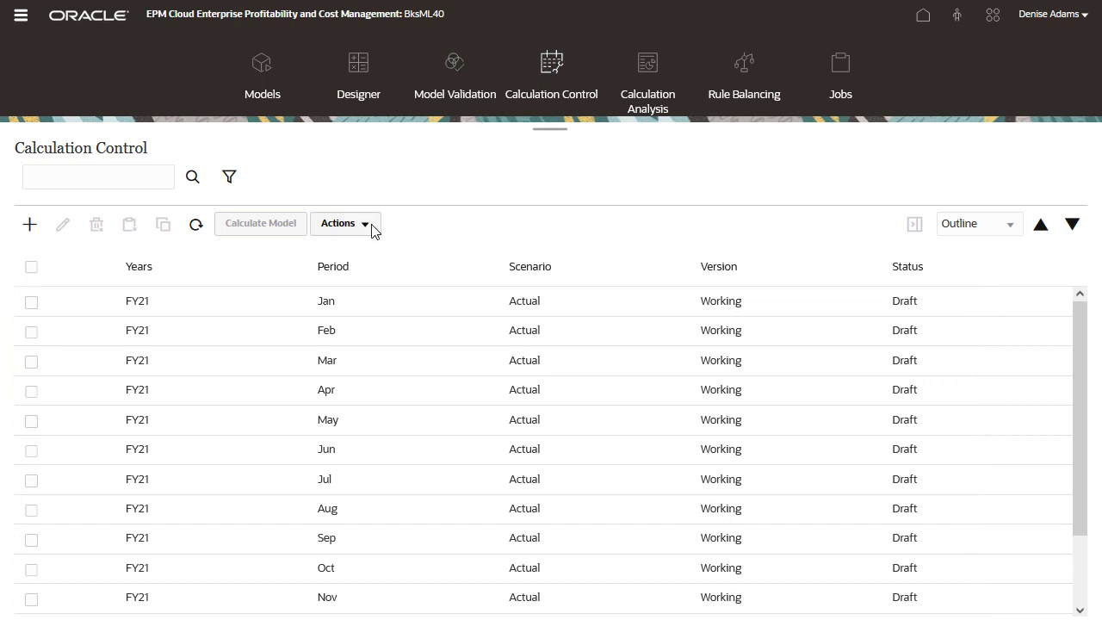
left_click(341, 224)
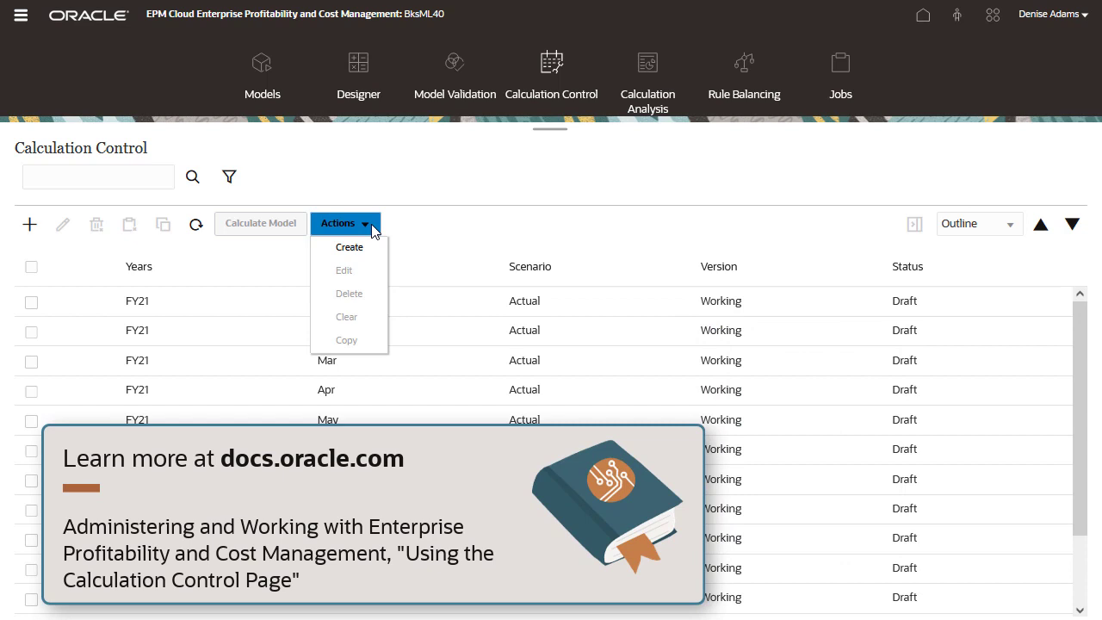
mouse_move(403, 233)
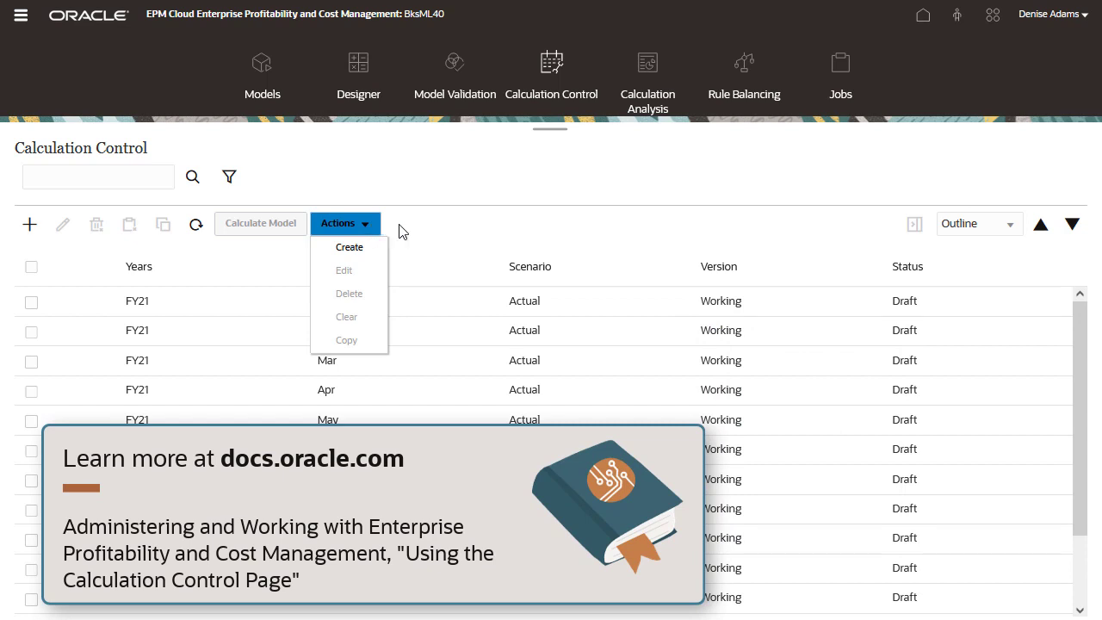
left_click(345, 224)
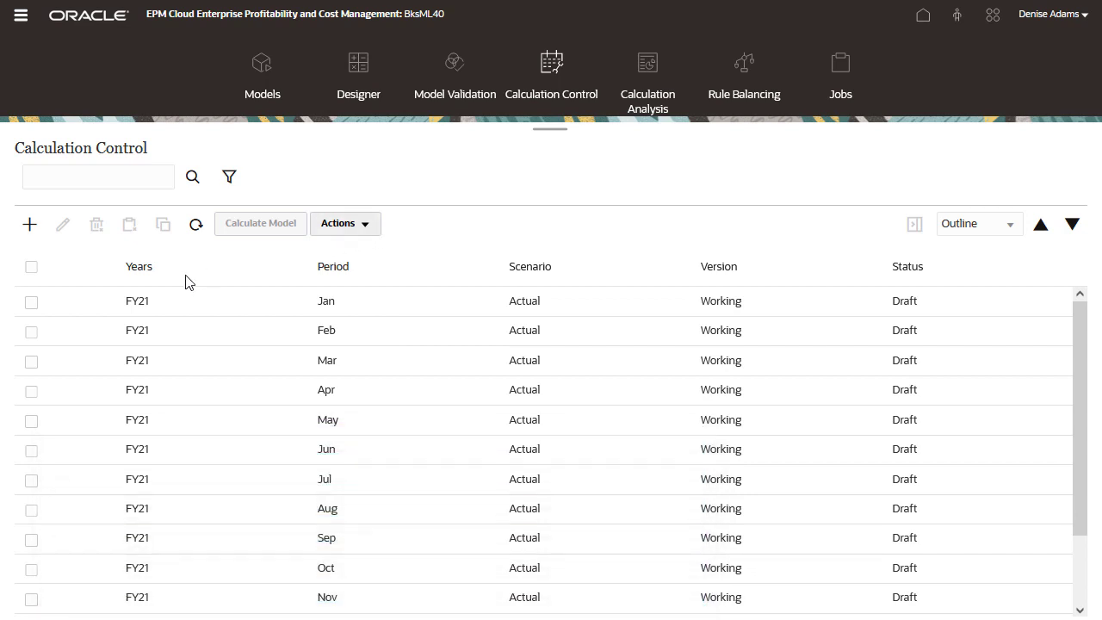
Select the FY21 Jan and Feb rows and bring up Calculate Model for 10 Actuals Allocation Process.
left_click(31, 303)
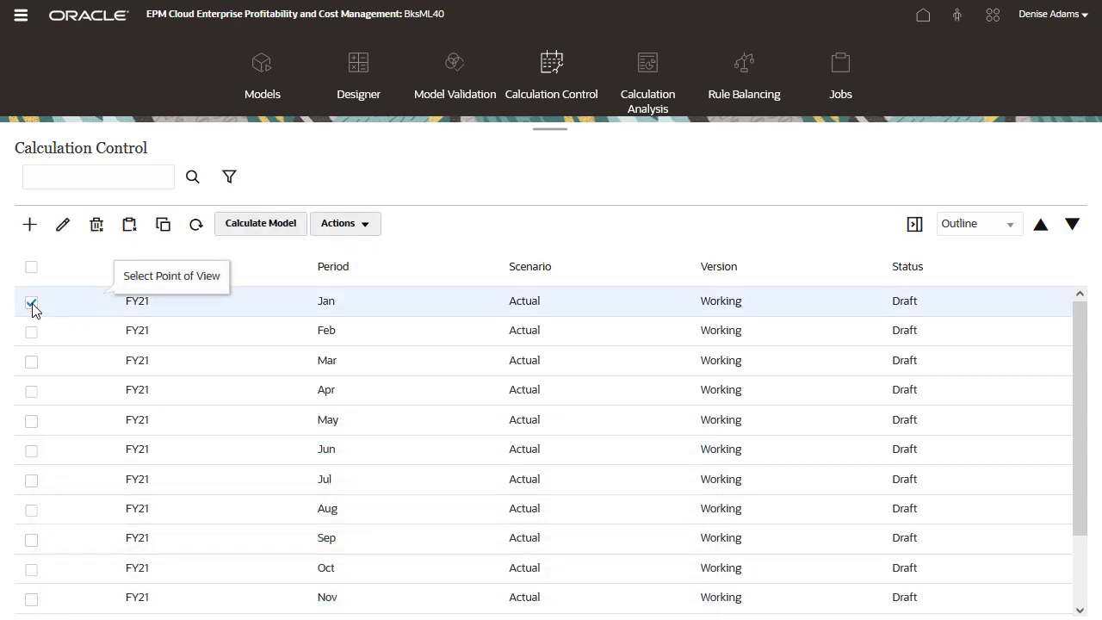
left_click(31, 331)
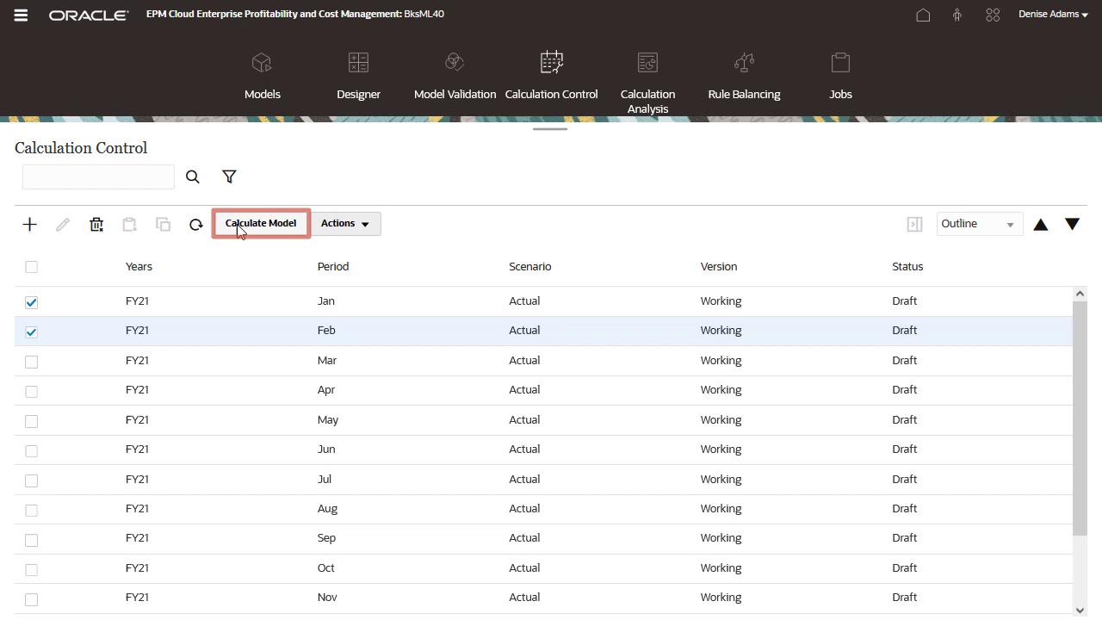
left_click(262, 222)
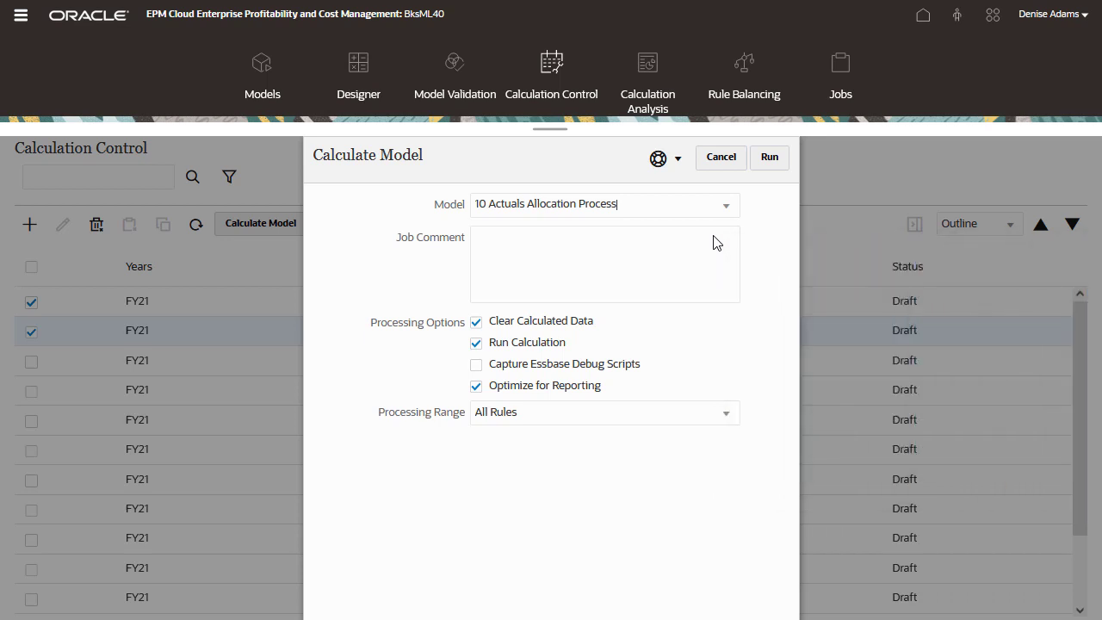
Enter the job comment 'Test #1 all rules Jan & Feb Actuals'.
type("Test #1 all rules Jan & Feb Actuals")
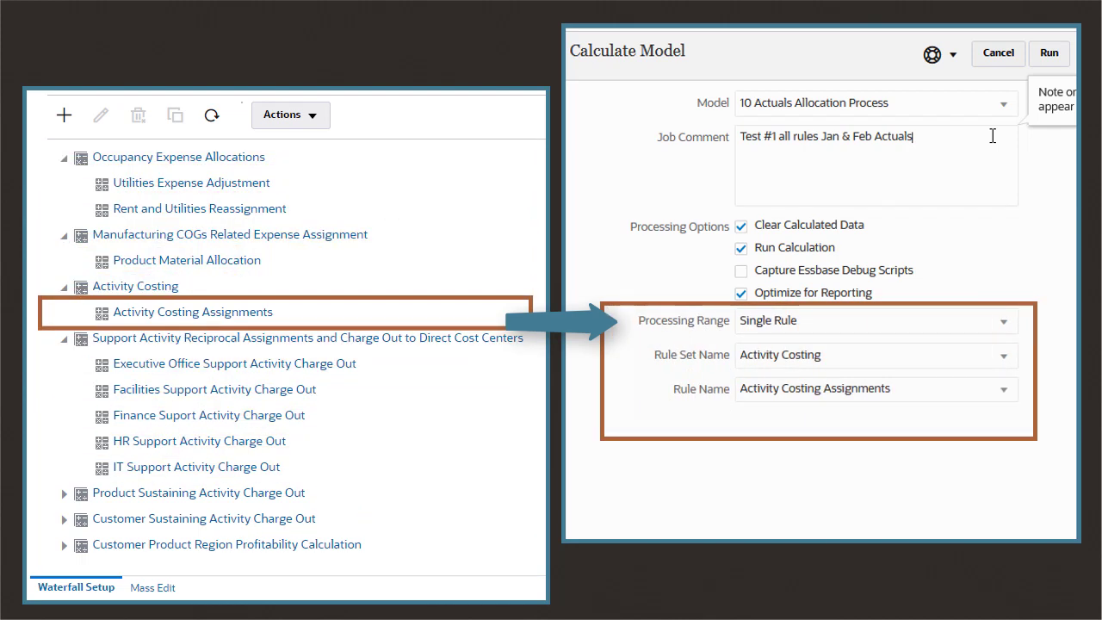
Keep Processing Range at All Rules and run the calculation for FY21 Jan and Feb.
left_click(875, 321)
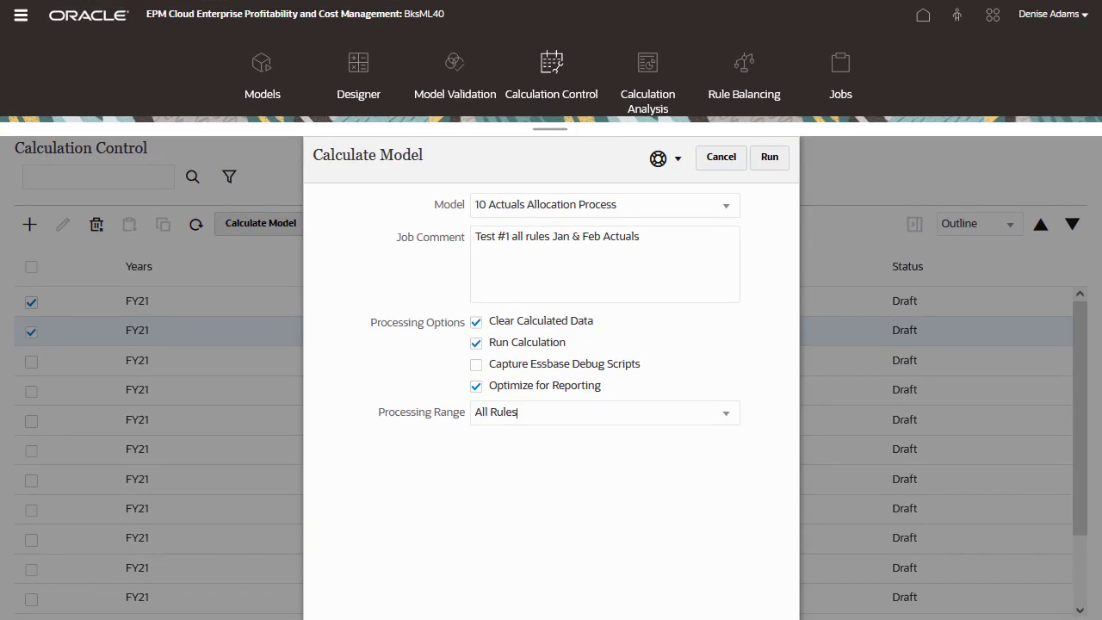
left_click(768, 163)
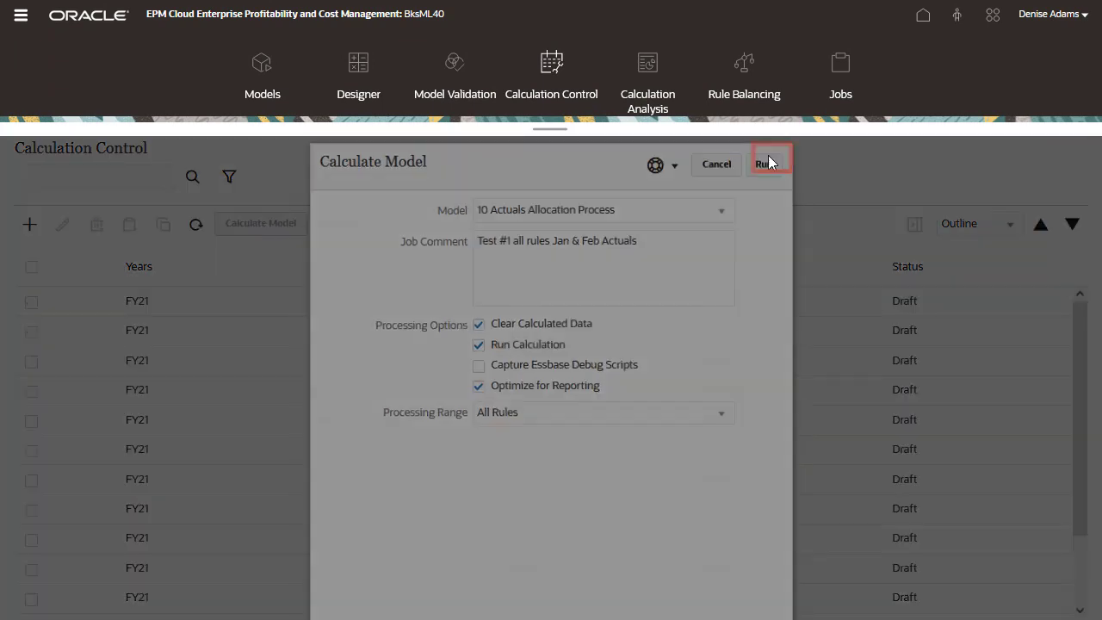
left_click(768, 164)
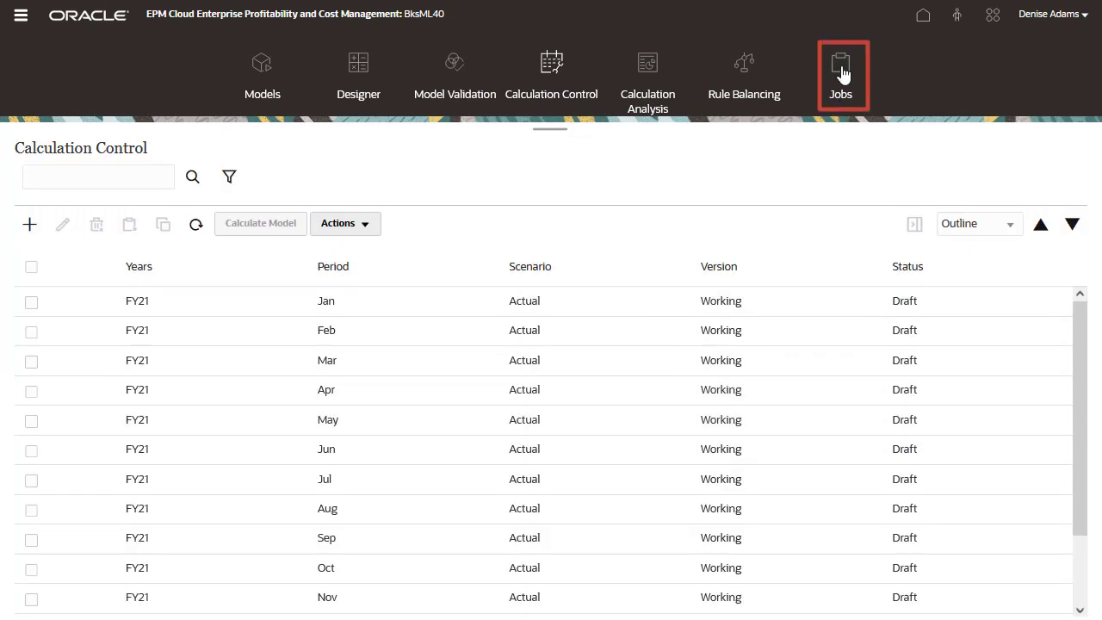
View Jobs and refresh until the Jan, Feb and Batch Calculation jobs show Completed.
left_click(841, 76)
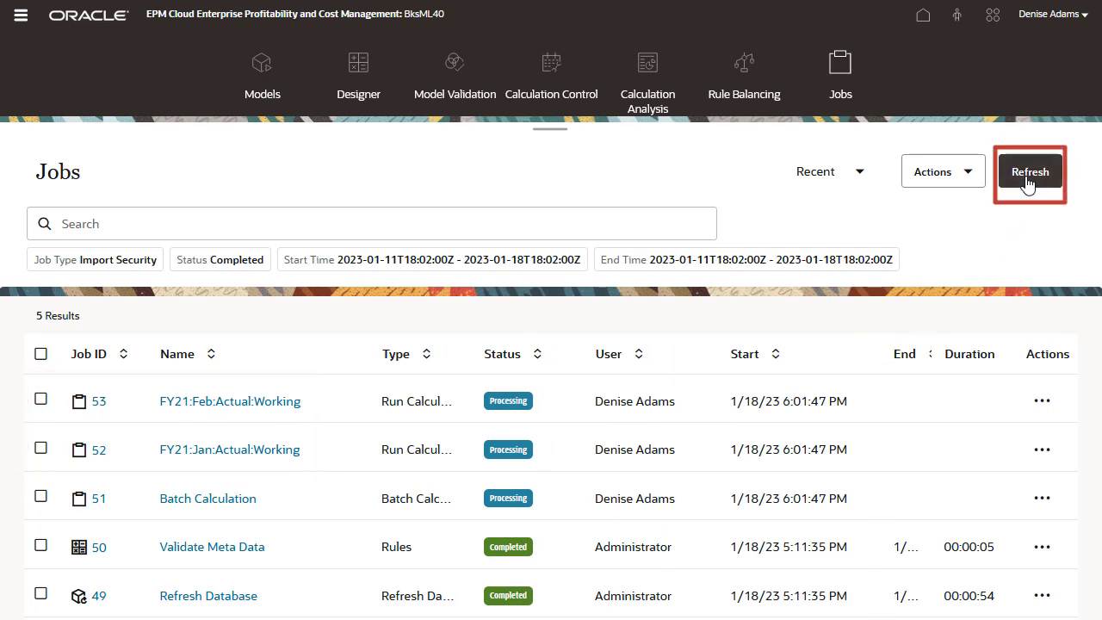
left_click(1030, 172)
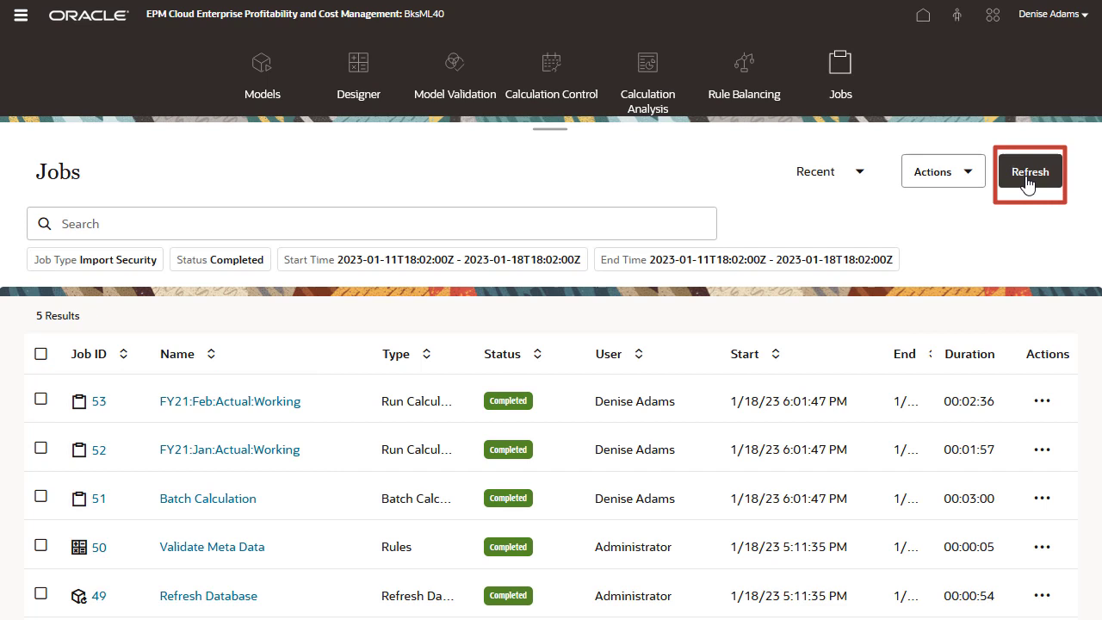